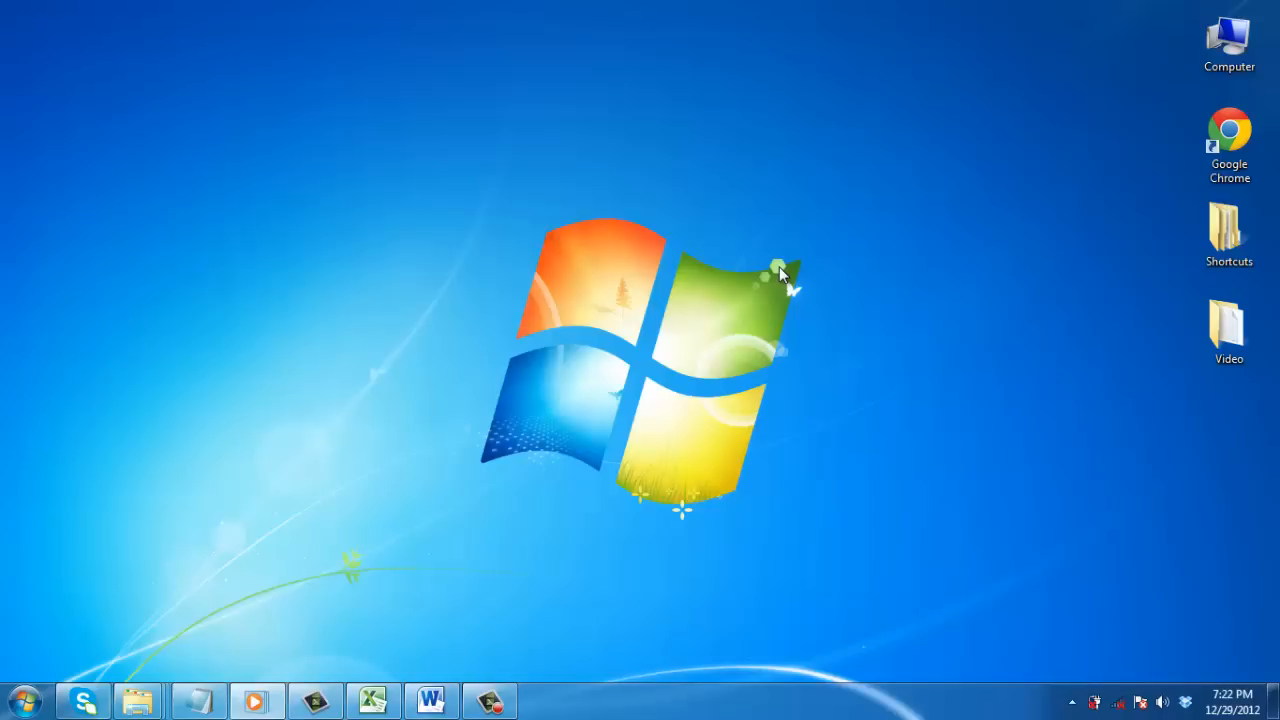
{"action": "mouse_move", "coordinate": [452, 636]}
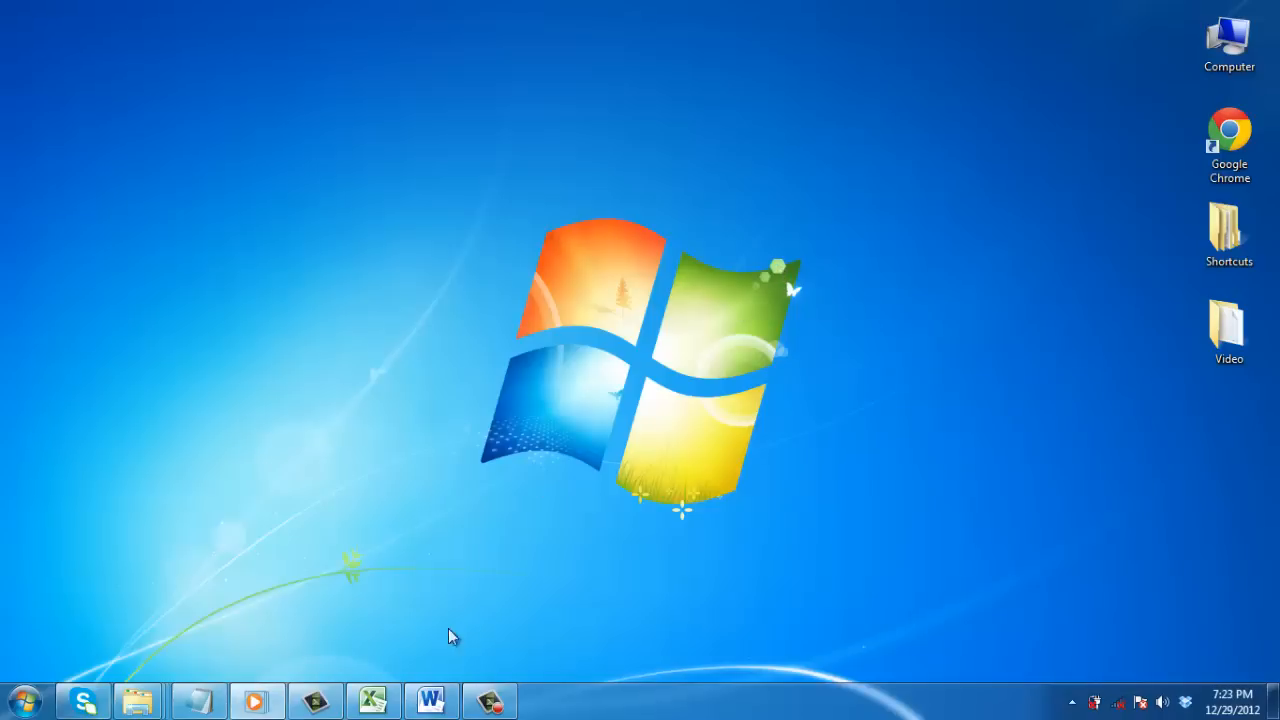
Copy the ITEM cost table A1:C6 with 2011 and 2012 columns from the Excel workbook.
{"action": "left_click", "coordinate": [372, 700]}
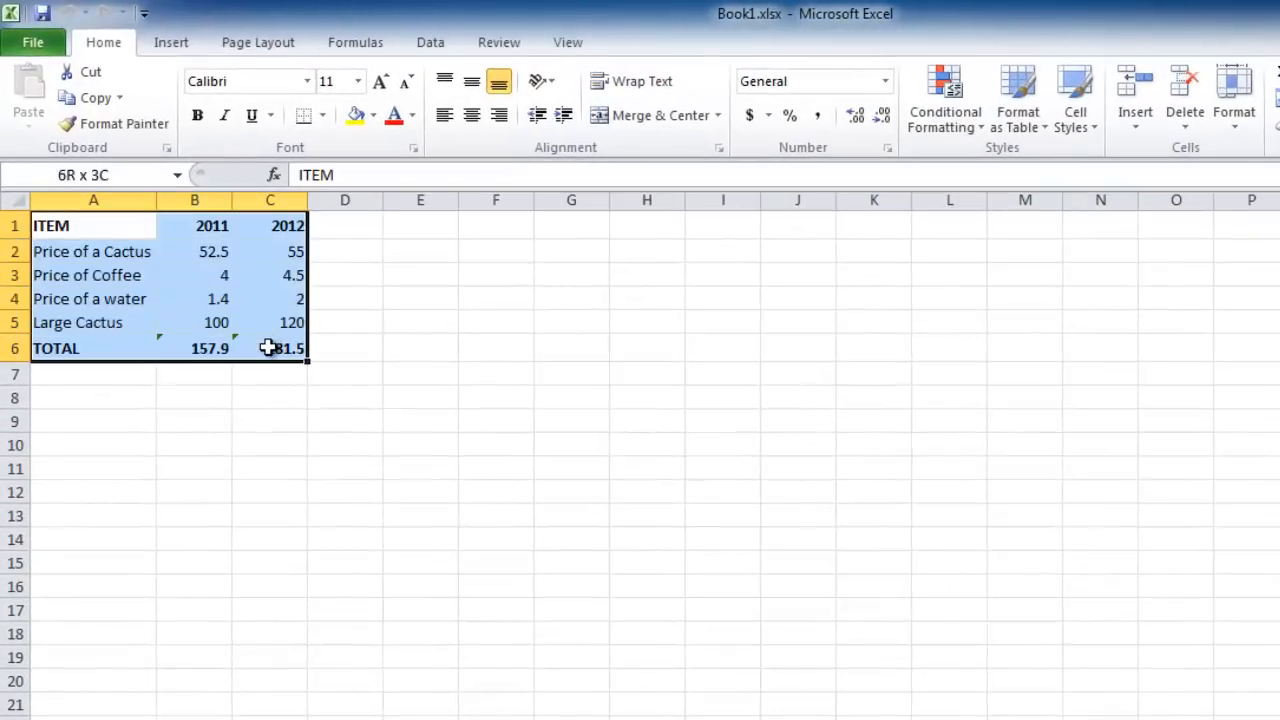
{"action": "right_click", "coordinate": [268, 348]}
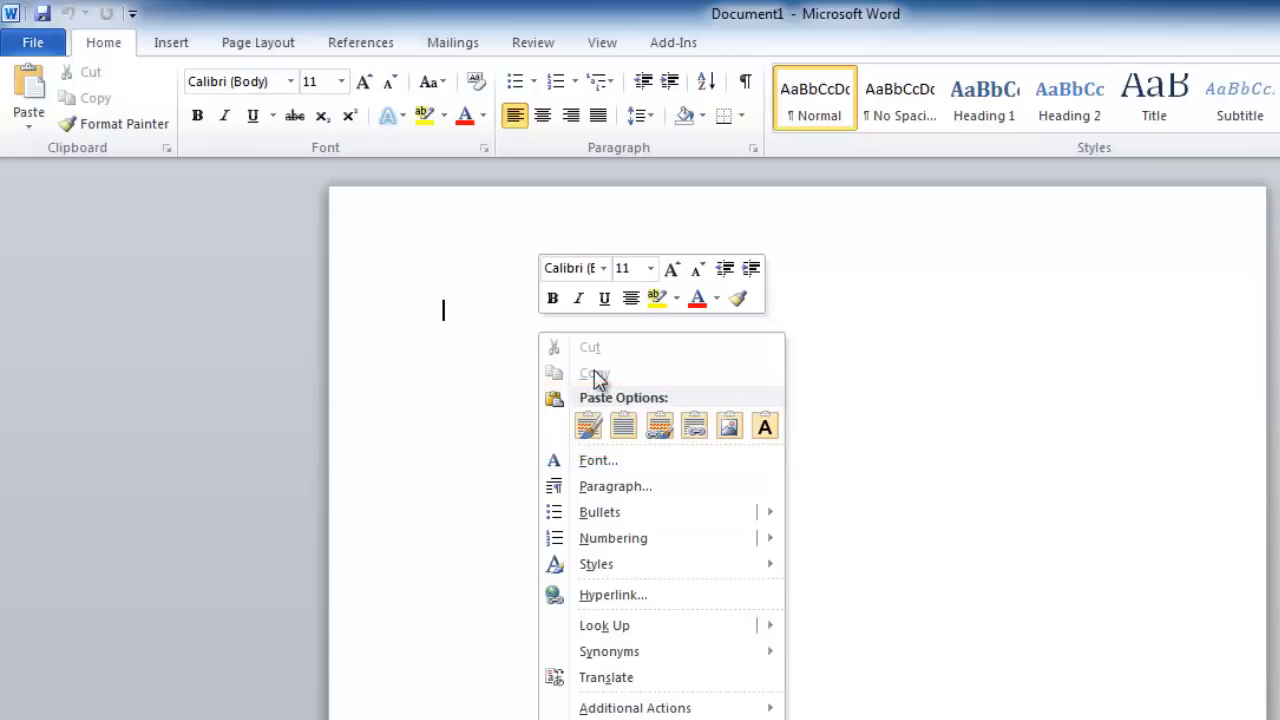
Paste the table with source formatting and set the 2011 Cactus price to 60, total staying 157.9.
{"action": "left_click", "coordinate": [588, 424]}
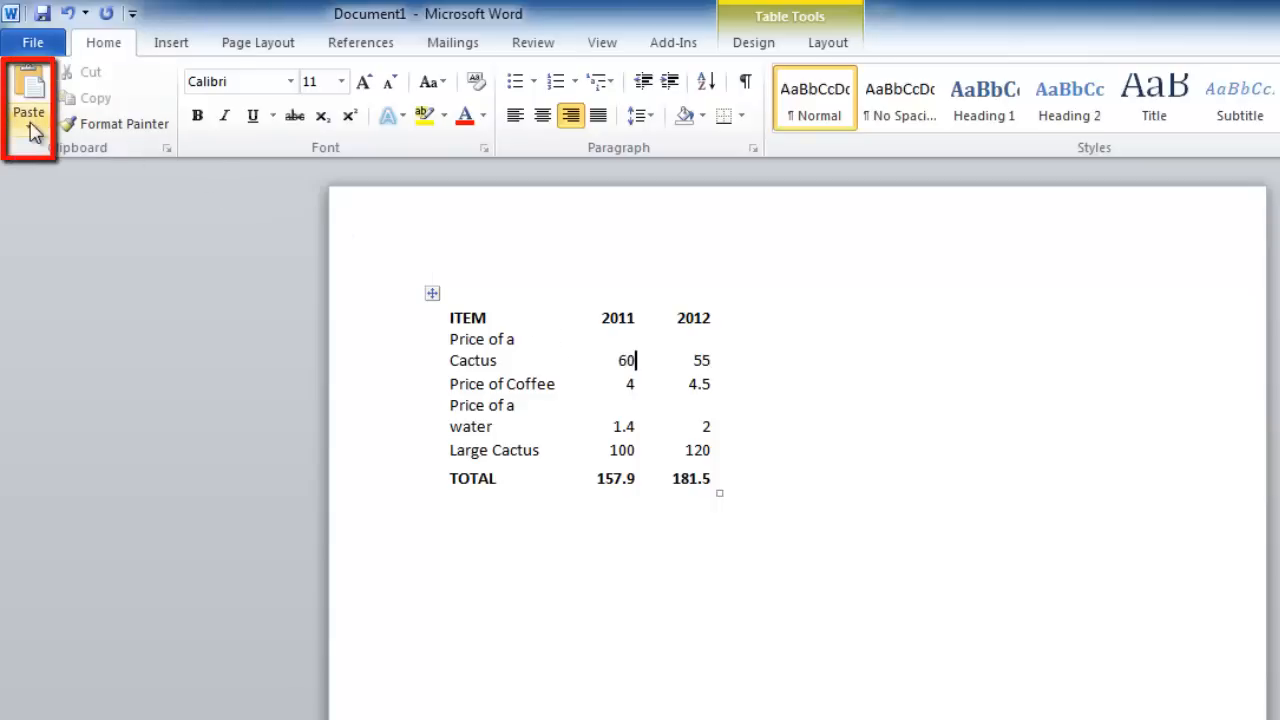
Paste the table again via Paste Special as a Microsoft Excel Worksheet Object.
{"action": "left_click", "coordinate": [28, 112]}
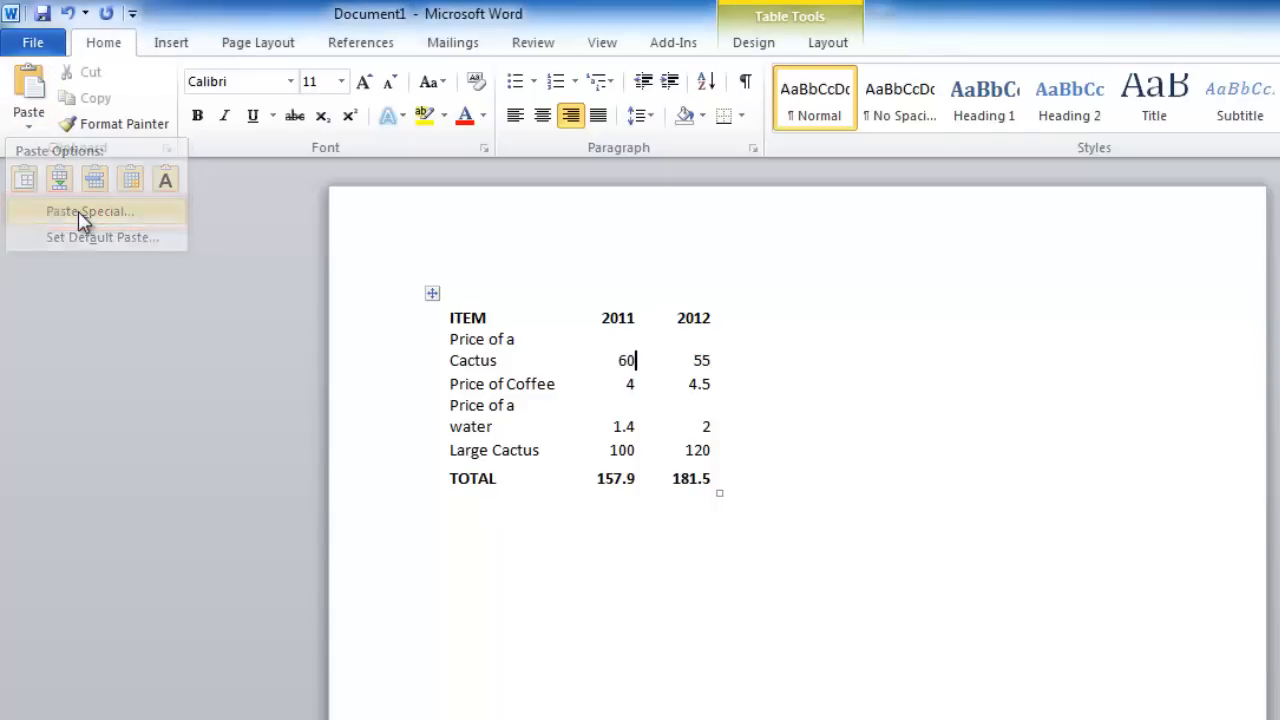
{"action": "left_click", "coordinate": [88, 212]}
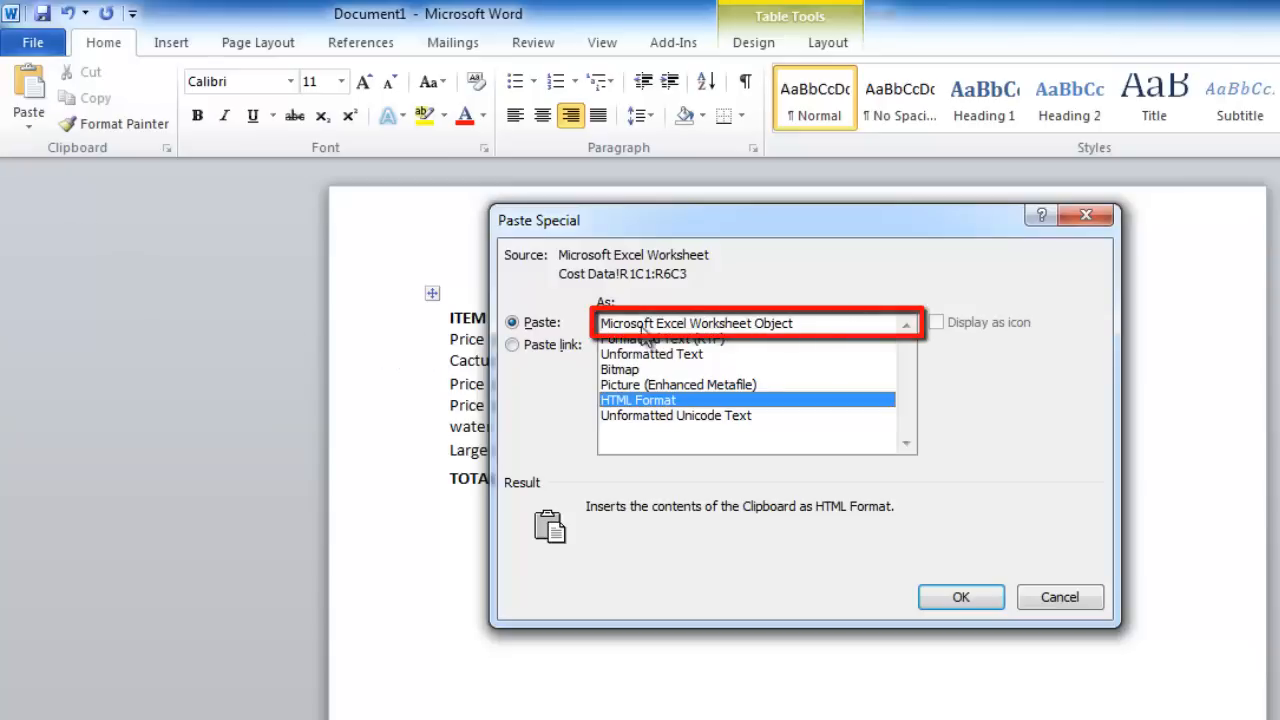
{"action": "left_click", "coordinate": [696, 324]}
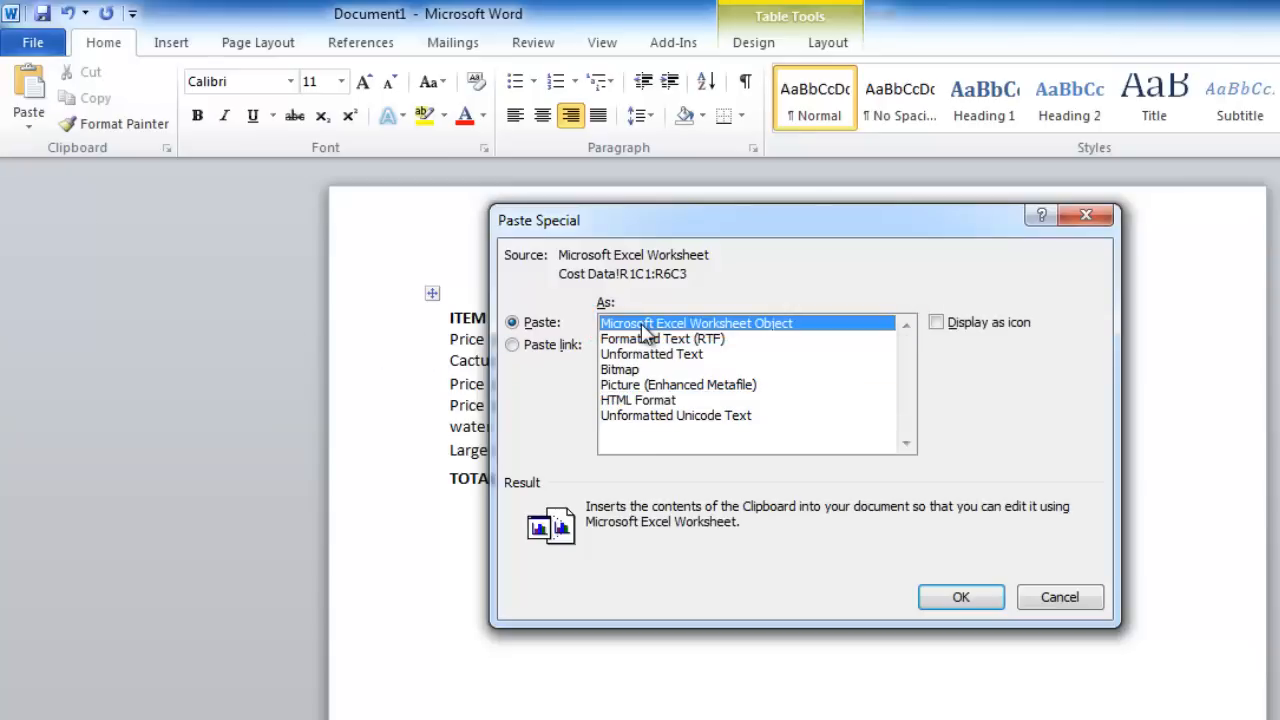
{"action": "left_click", "coordinate": [960, 596]}
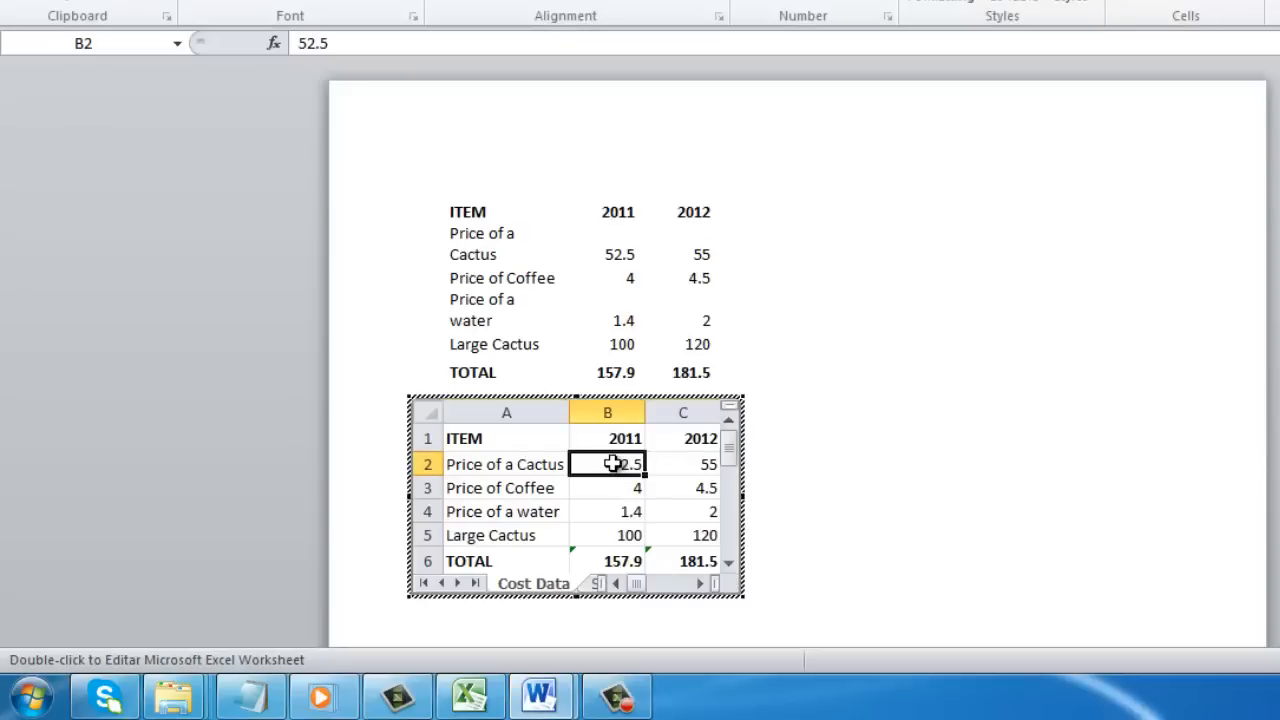
Enter 60 as the 2011 Cactus price in the embedded worksheet so the total becomes 165.4.
{"action": "type", "text": "60"}
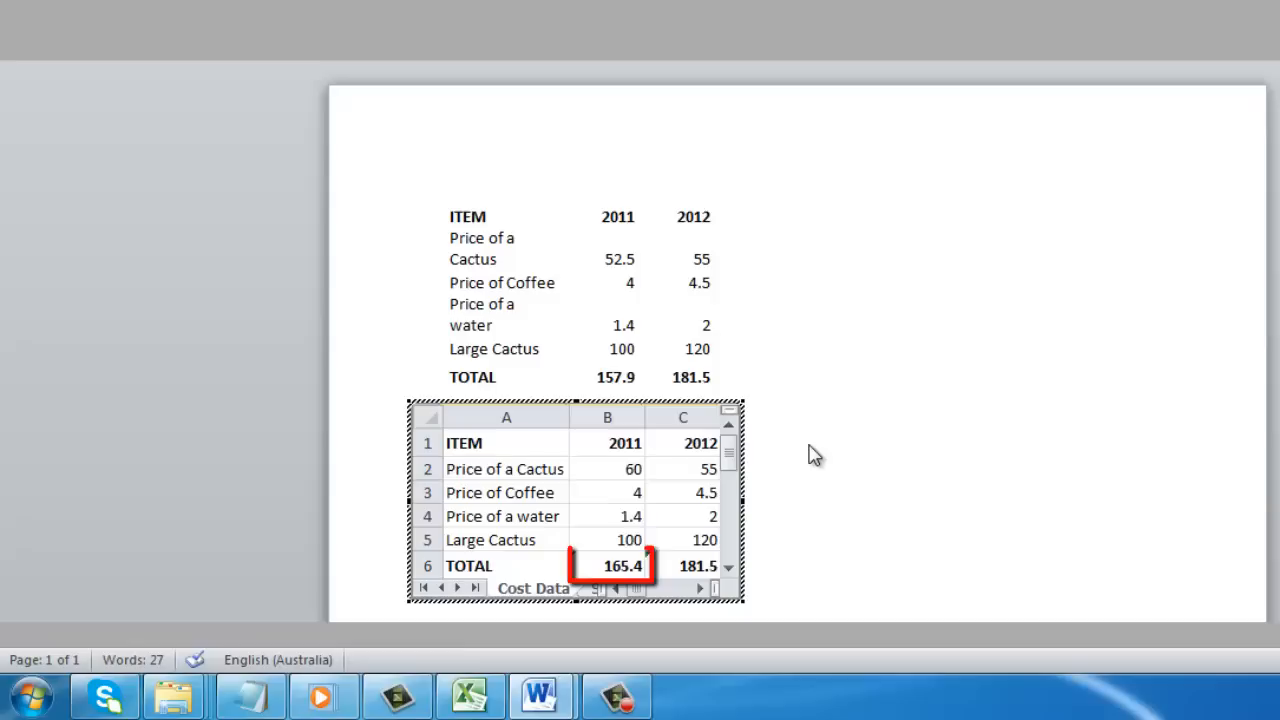